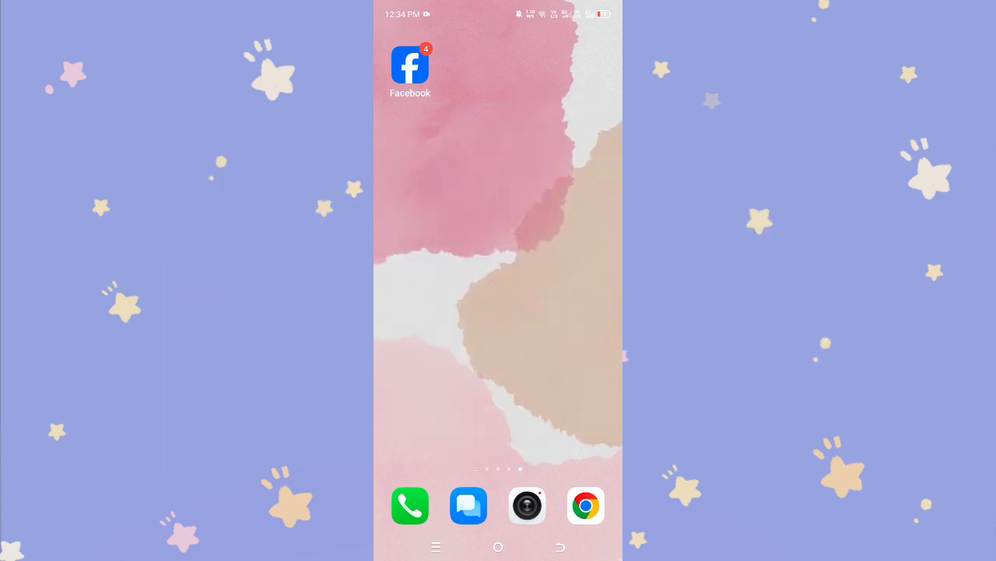
- Launch Facebook and start a new post from the 'What's on your mind?' box
left_click(410, 64)
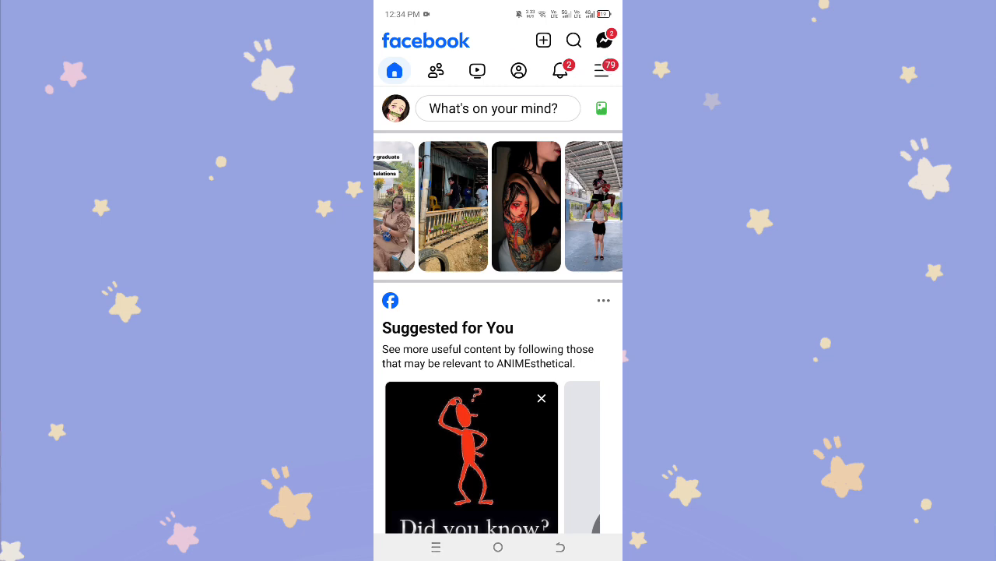
left_click(499, 109)
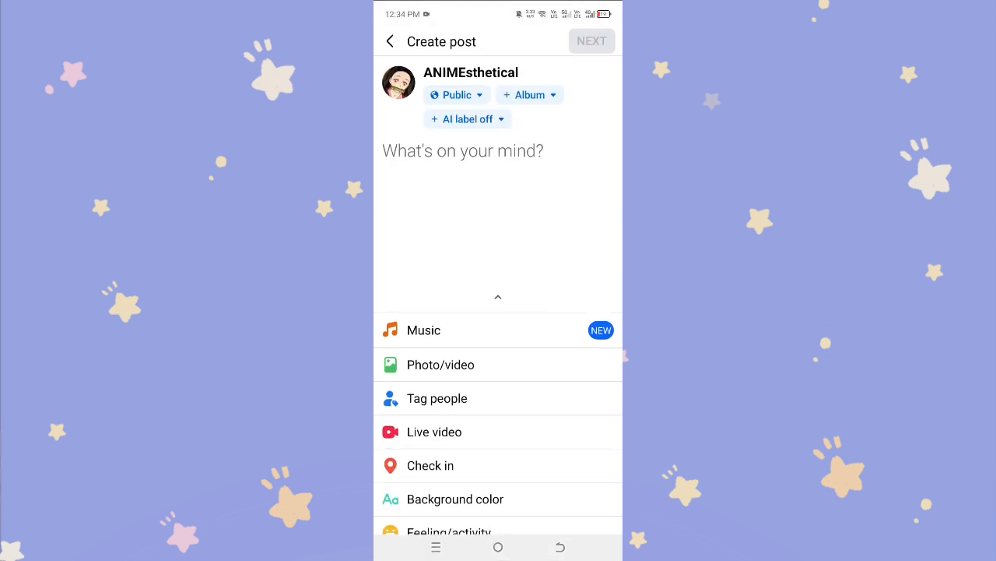